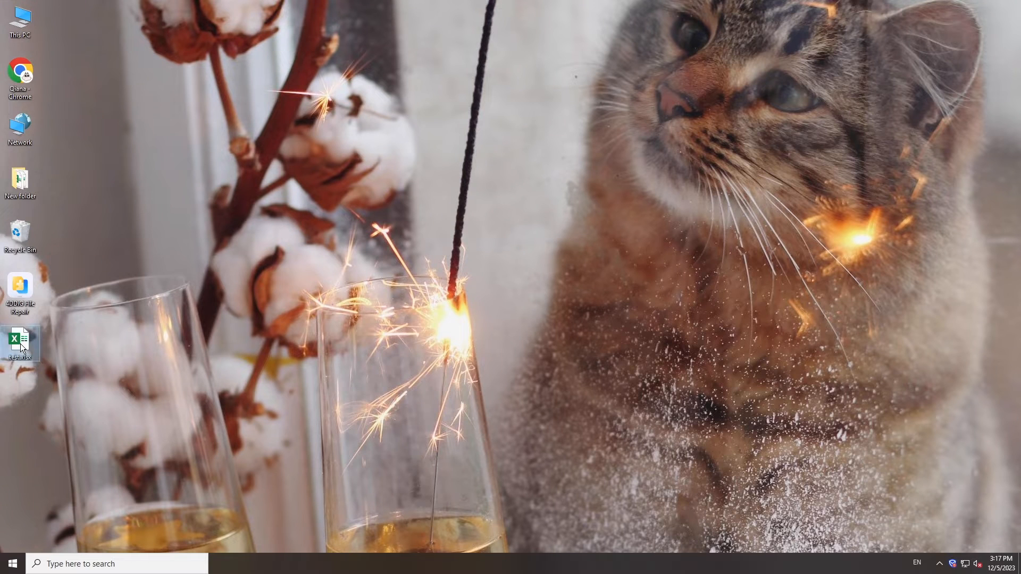
# Try opening test.xlsx from the desktop, accept recovery, and dismiss the invalid-format error.
pyautogui.doubleClick(20, 343)
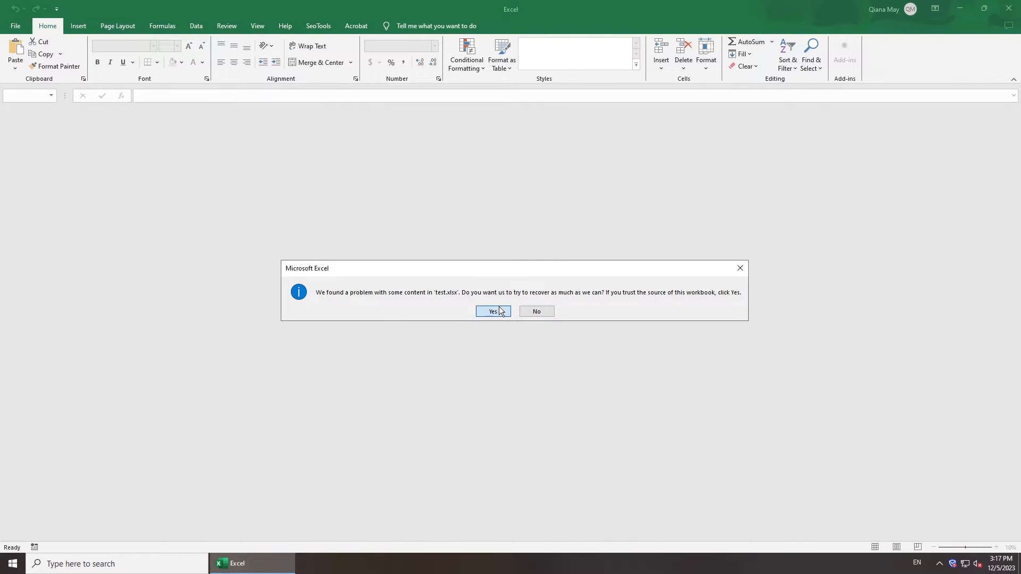
pyautogui.click(493, 311)
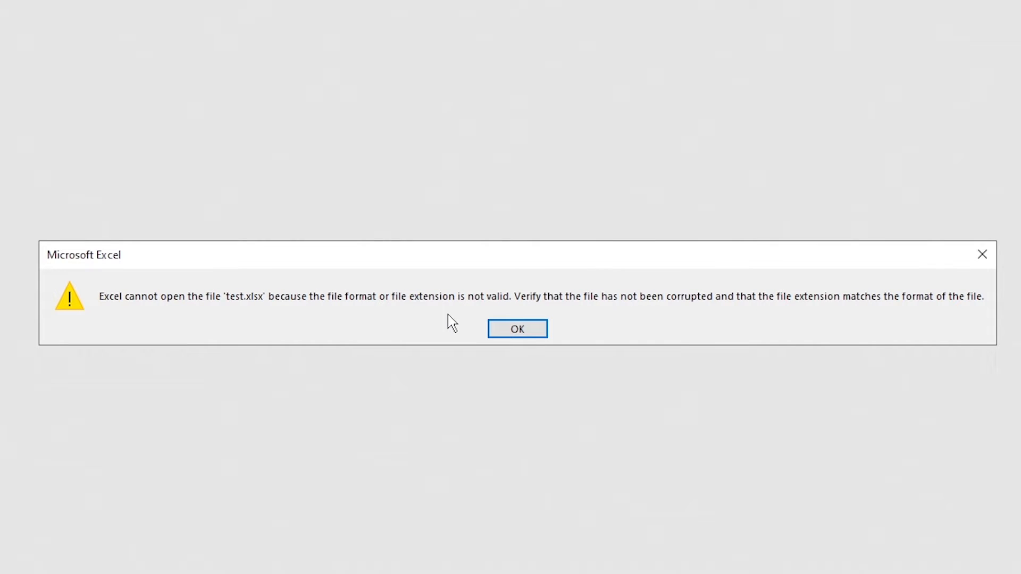
pyautogui.moveTo(629, 312)
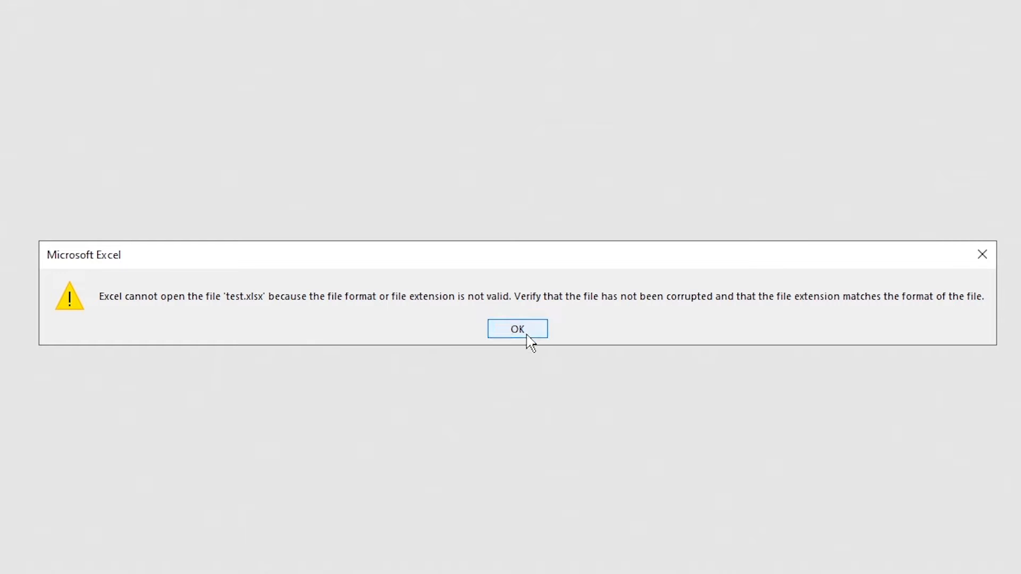
pyautogui.click(516, 329)
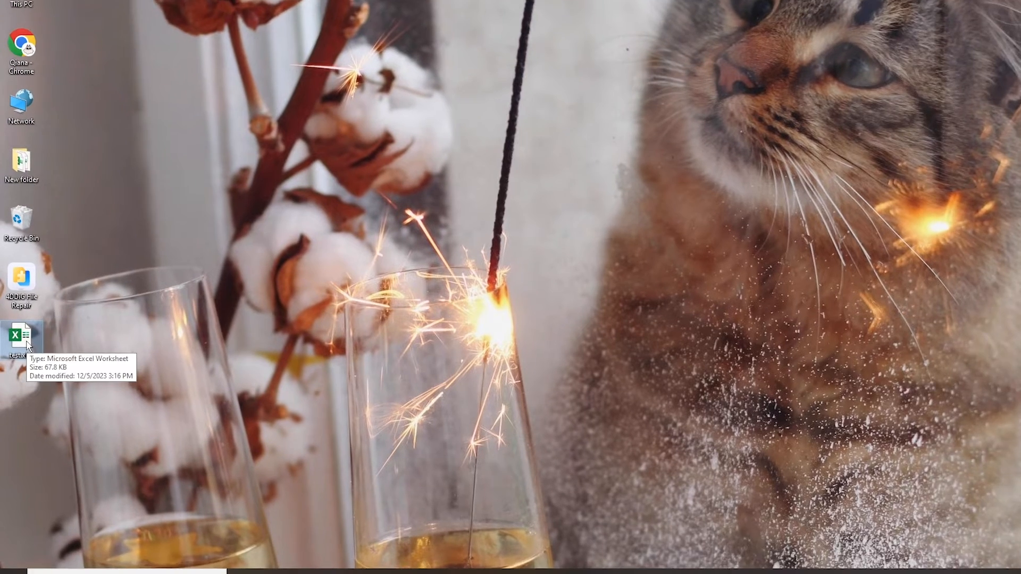
# Bring up the Security permissions editor from test.xlsx's Properties.
pyautogui.rightClick(22, 335)
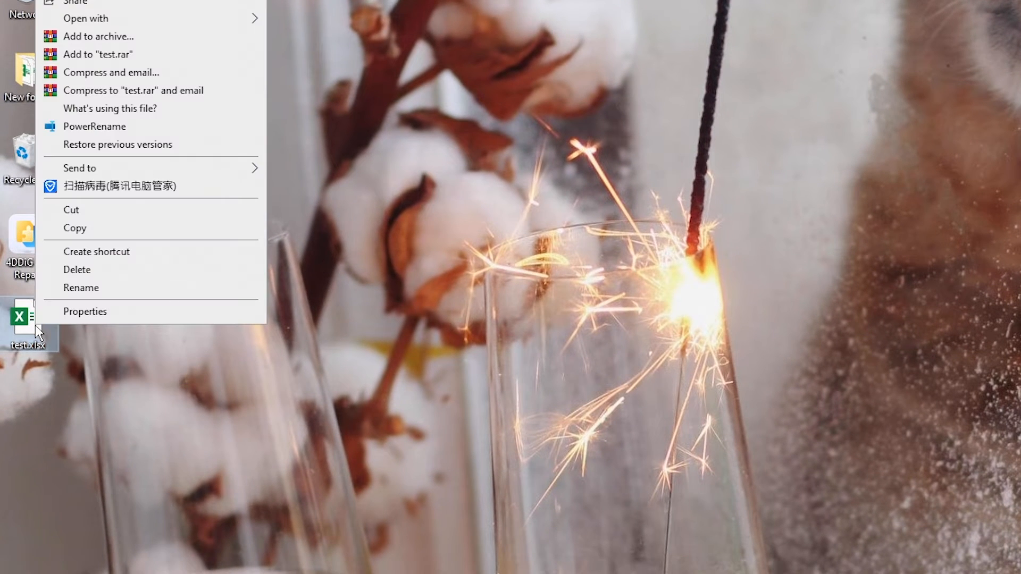
pyautogui.click(85, 312)
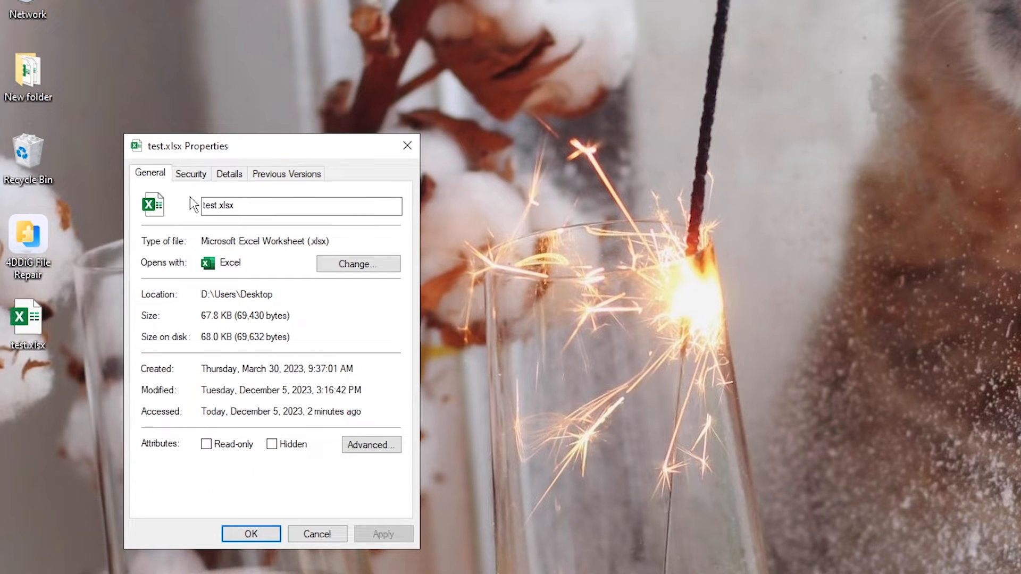
pyautogui.click(191, 173)
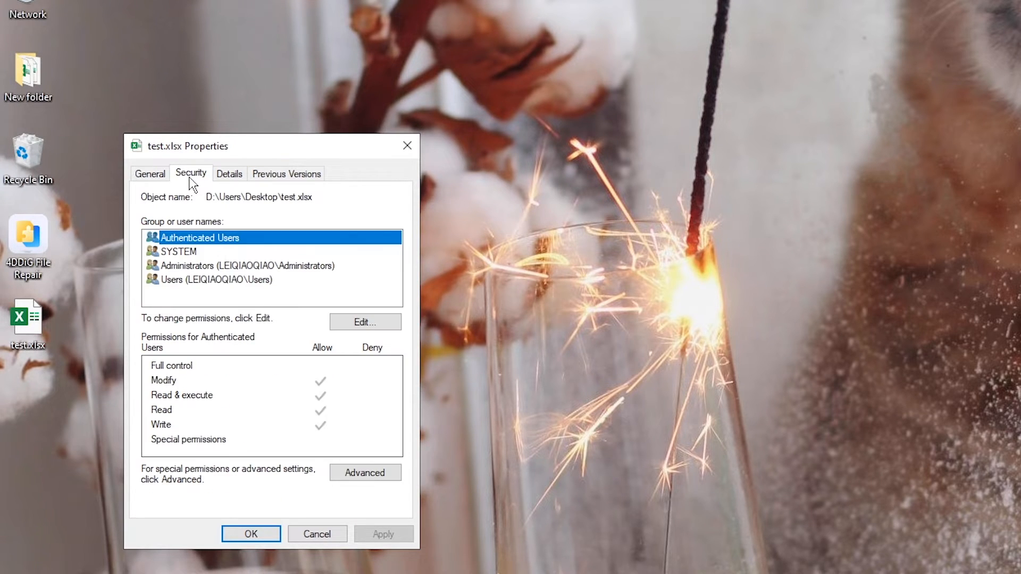
pyautogui.moveTo(405, 344)
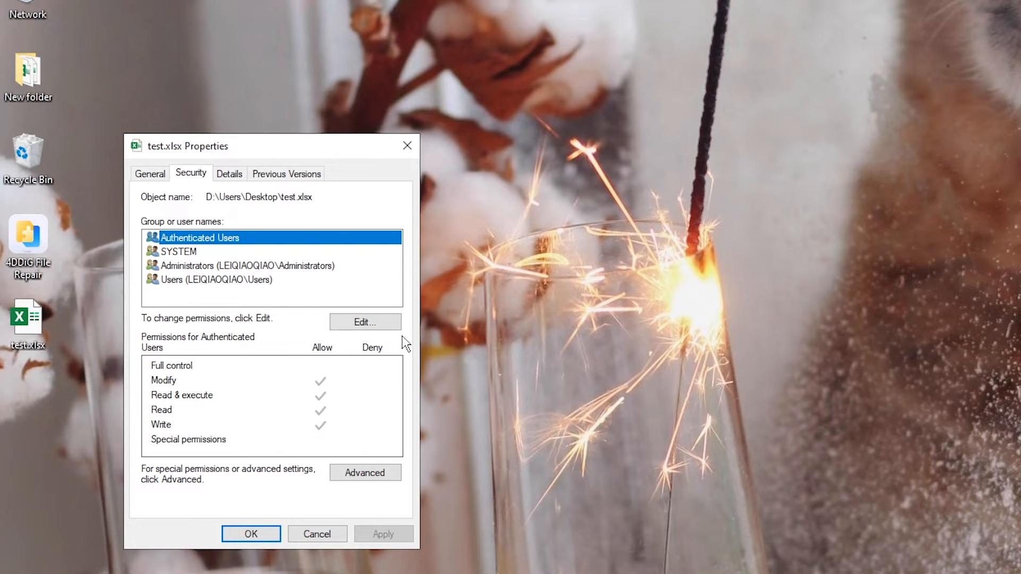
pyautogui.click(365, 322)
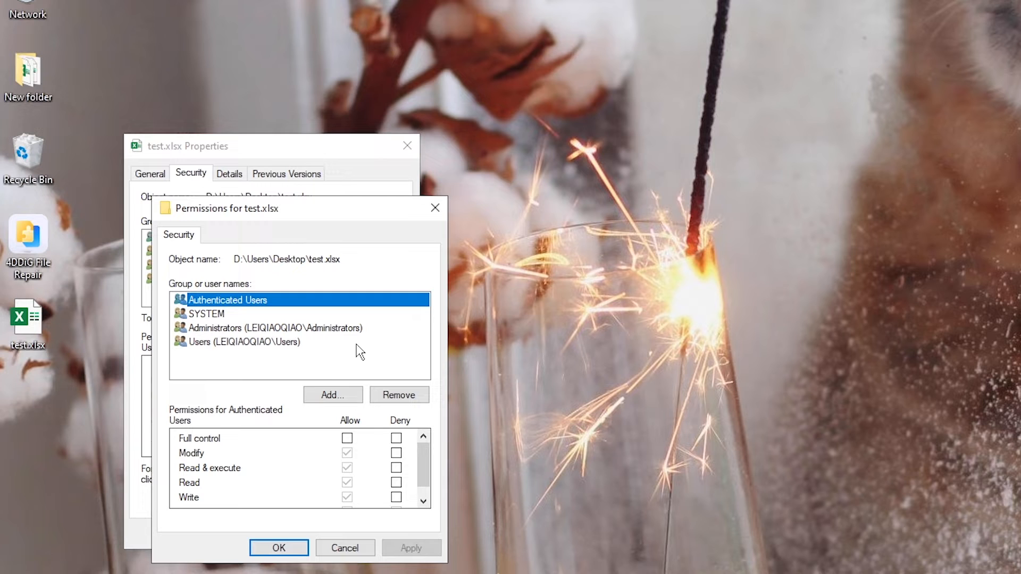
# Add the Everyone group to test.xlsx's permission list via Advanced > Find Now.
pyautogui.click(332, 394)
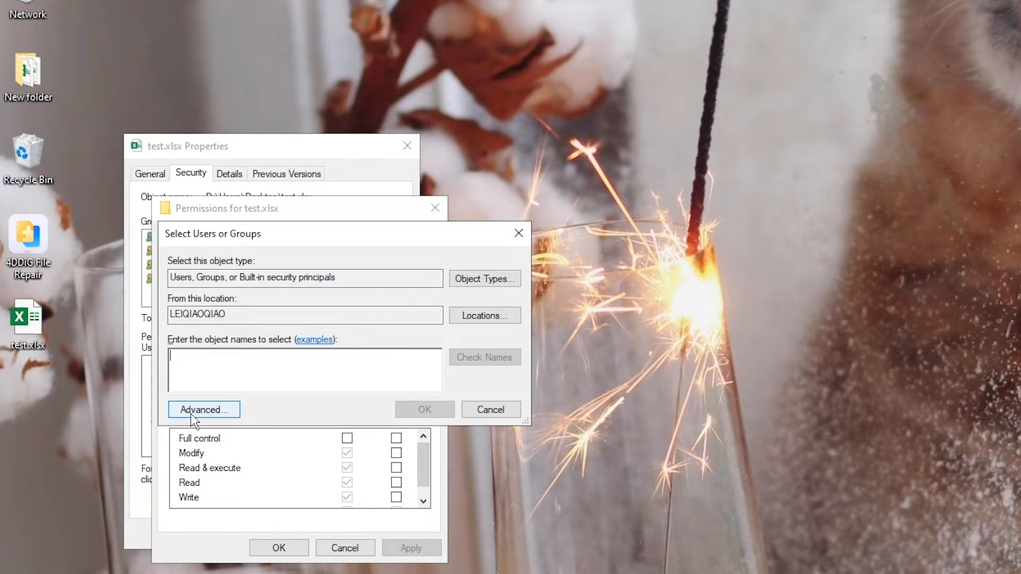
pyautogui.click(203, 410)
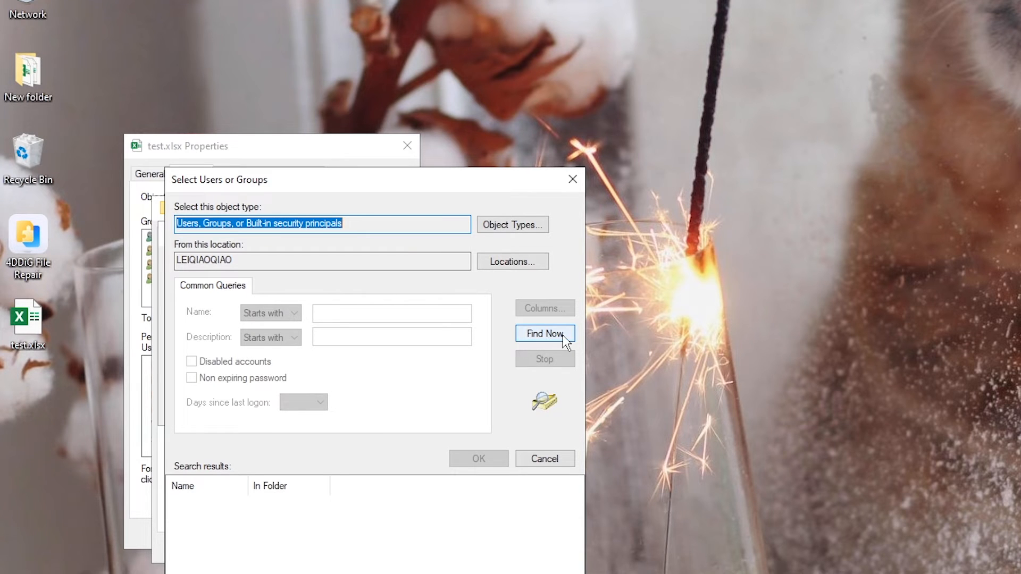
pyautogui.click(544, 333)
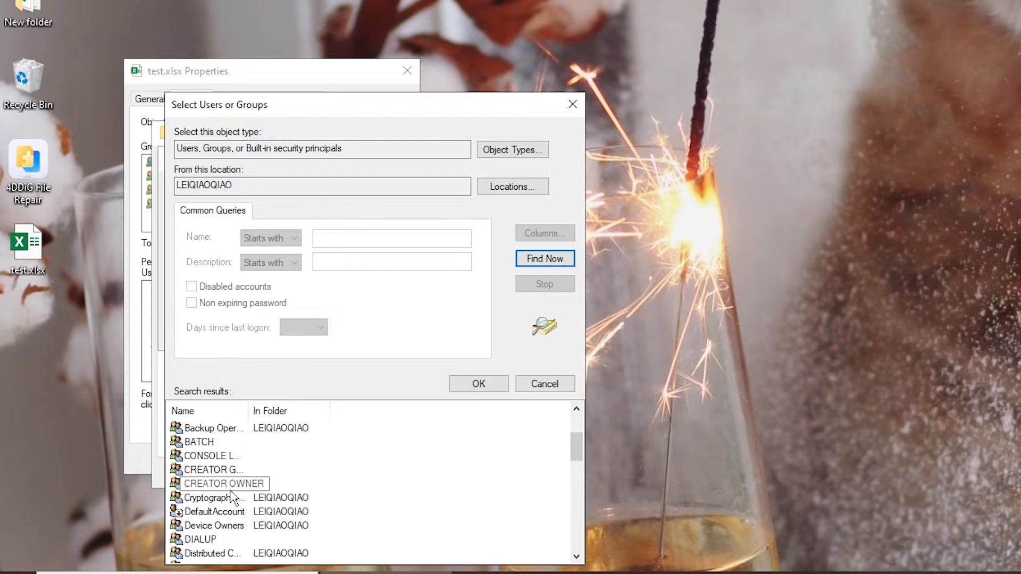
pyautogui.click(202, 498)
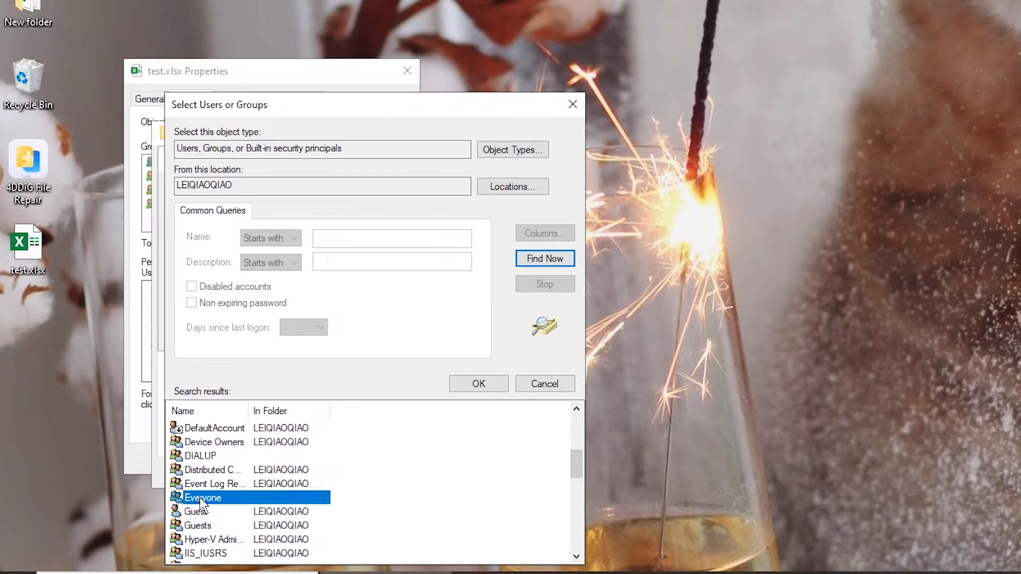
pyautogui.moveTo(394, 495)
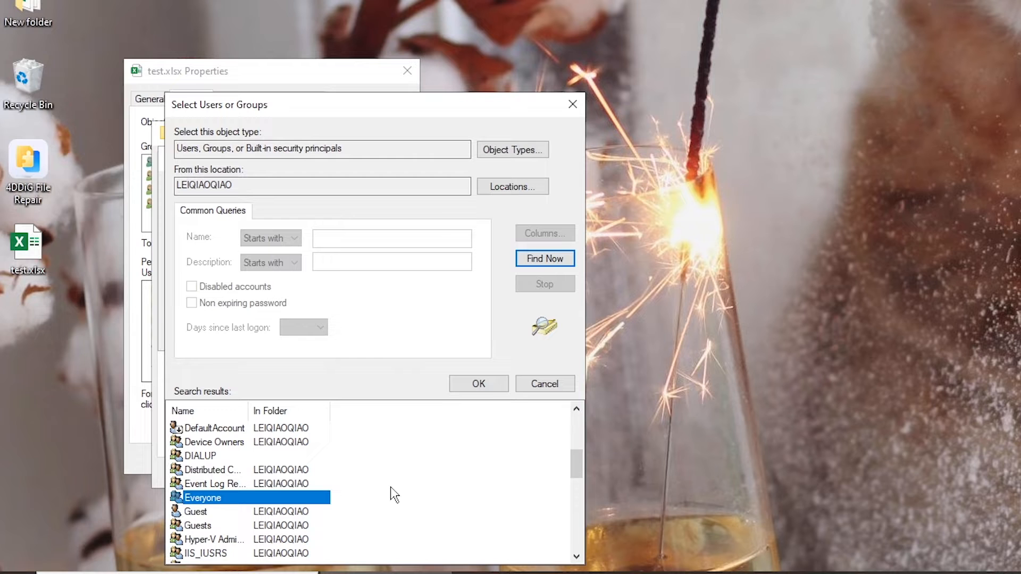
pyautogui.click(477, 384)
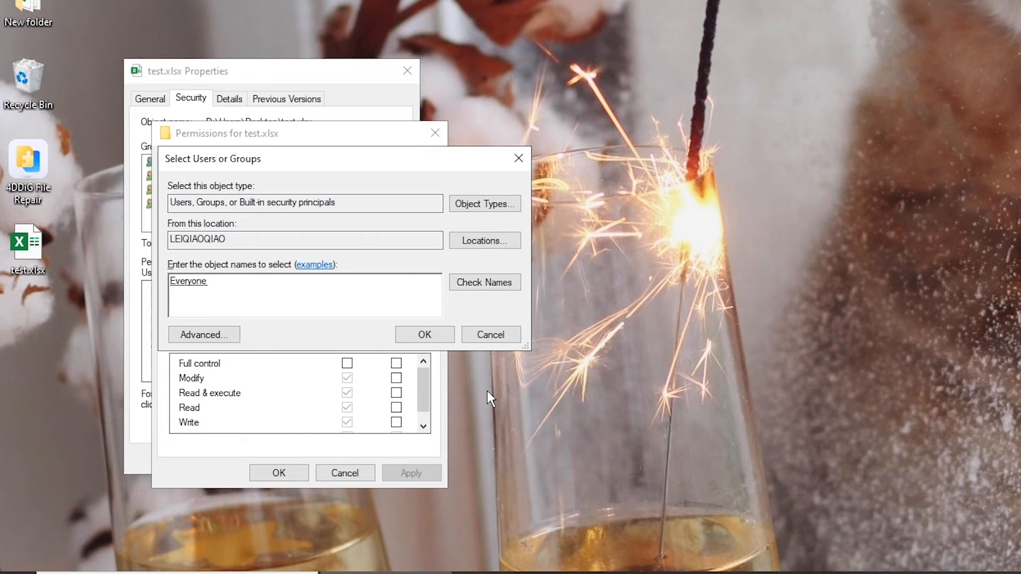
pyautogui.click(425, 334)
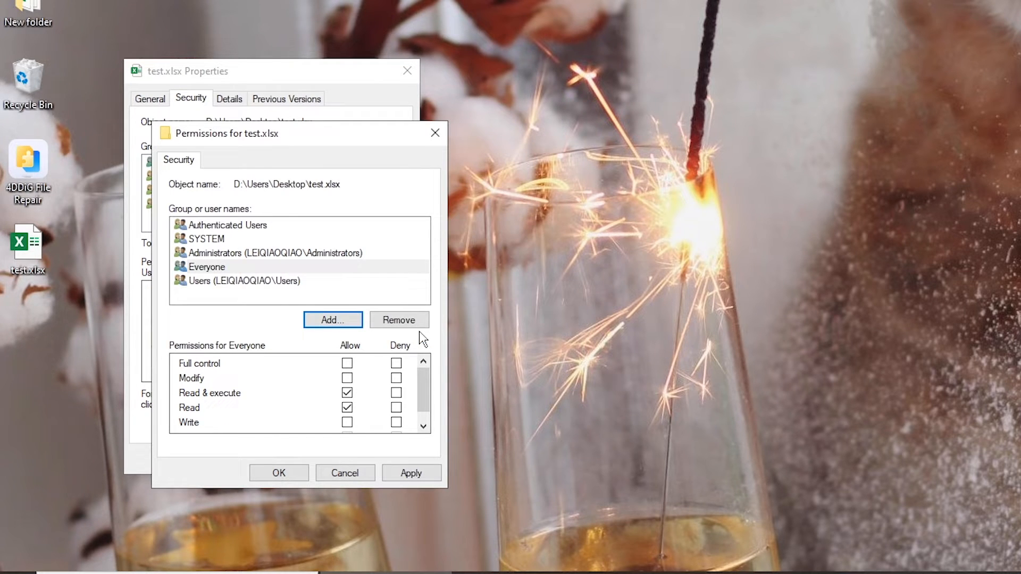
# Grant Everyone Full control of test.xlsx and apply the new permissions.
pyautogui.click(207, 267)
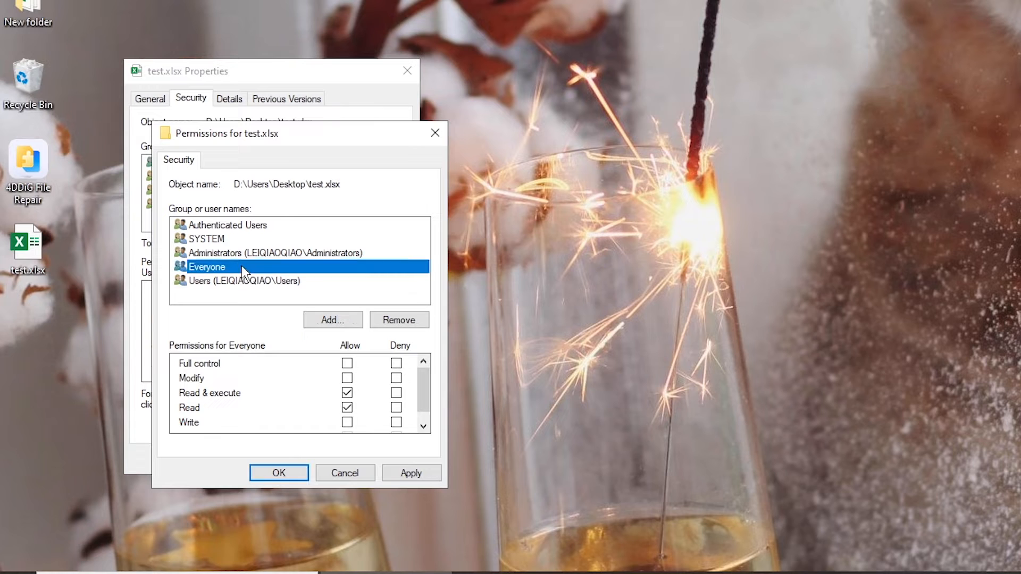
pyautogui.click(347, 364)
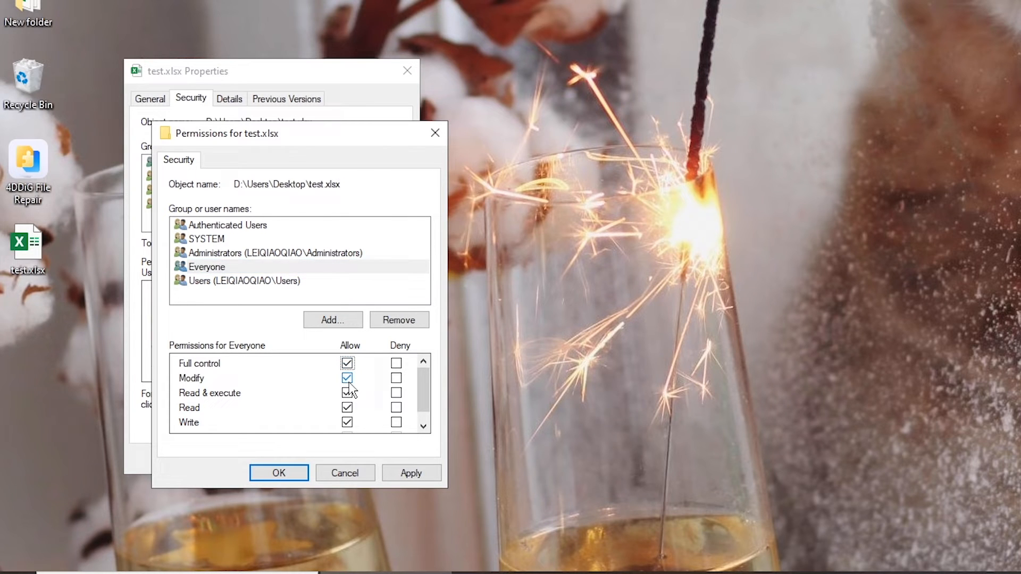
pyautogui.scroll(-3)
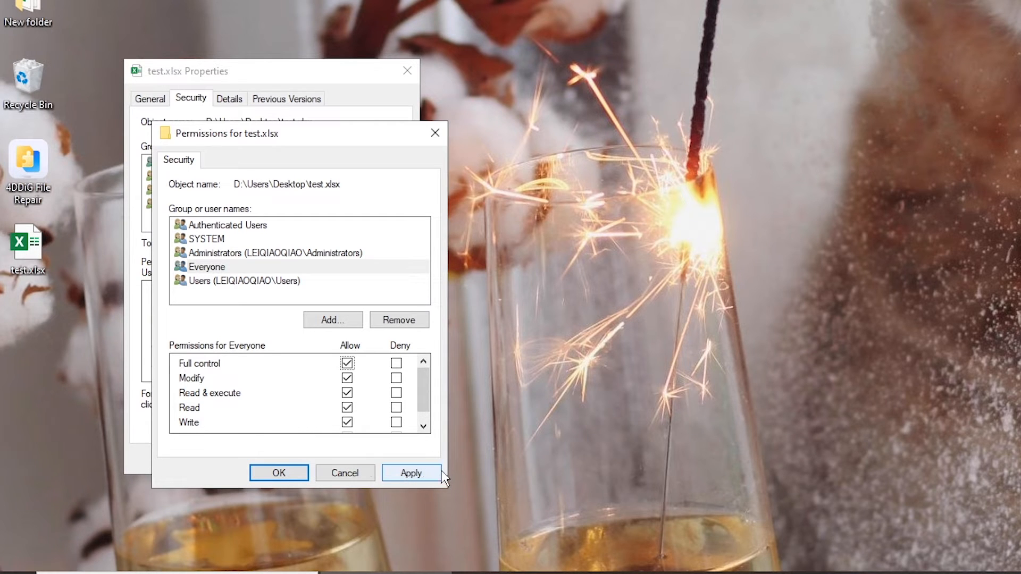
pyautogui.click(410, 472)
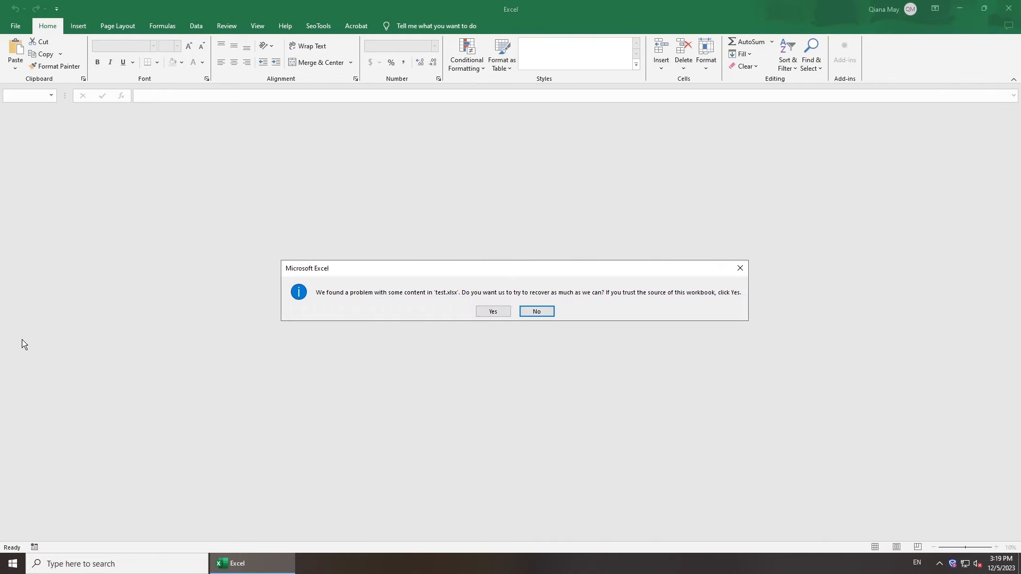
# Answer the recovery prompt and browse to test.xlsx on the Desktop from Excel's Open screen.
pyautogui.click(537, 312)
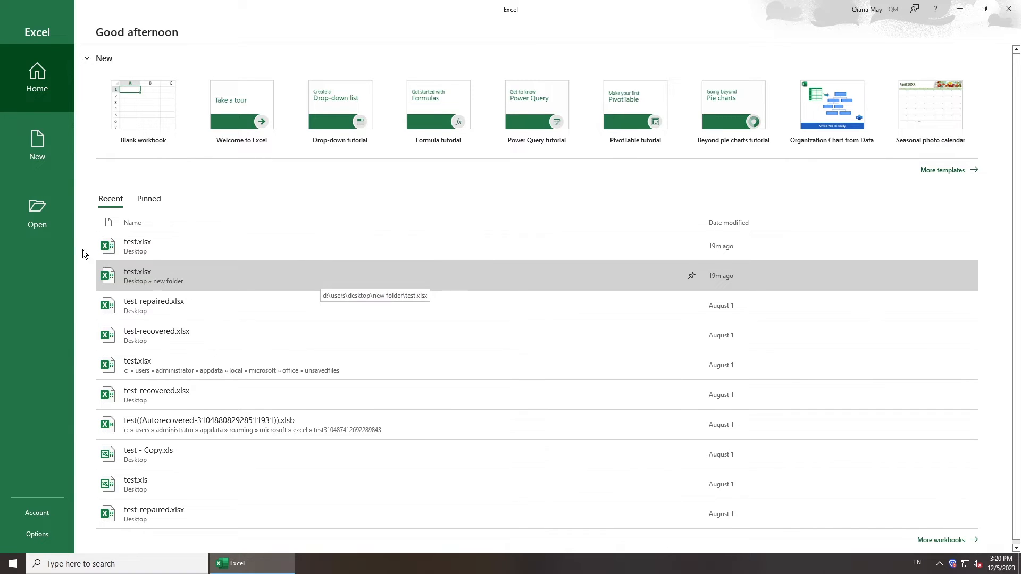
pyautogui.click(36, 214)
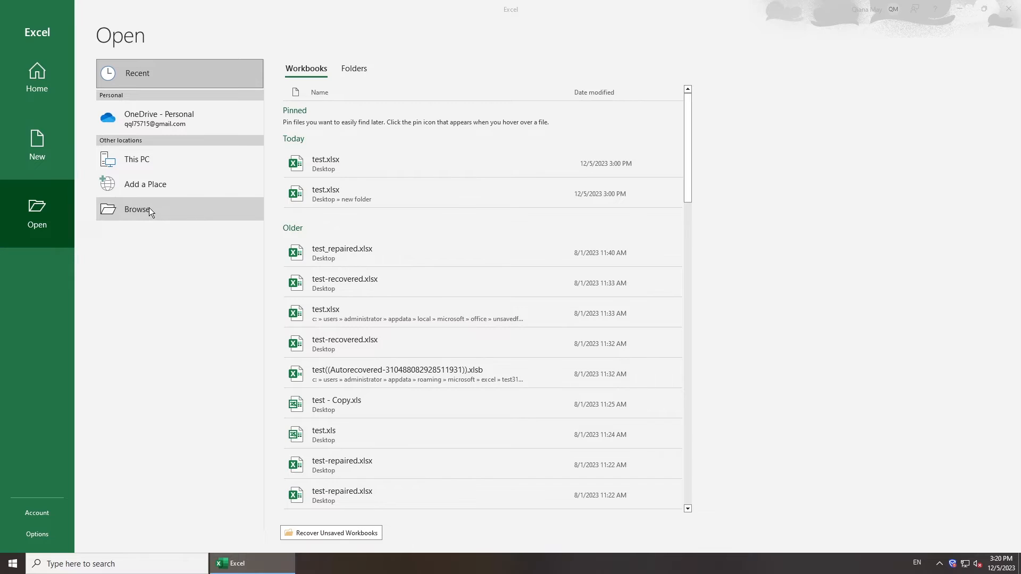
pyautogui.click(137, 209)
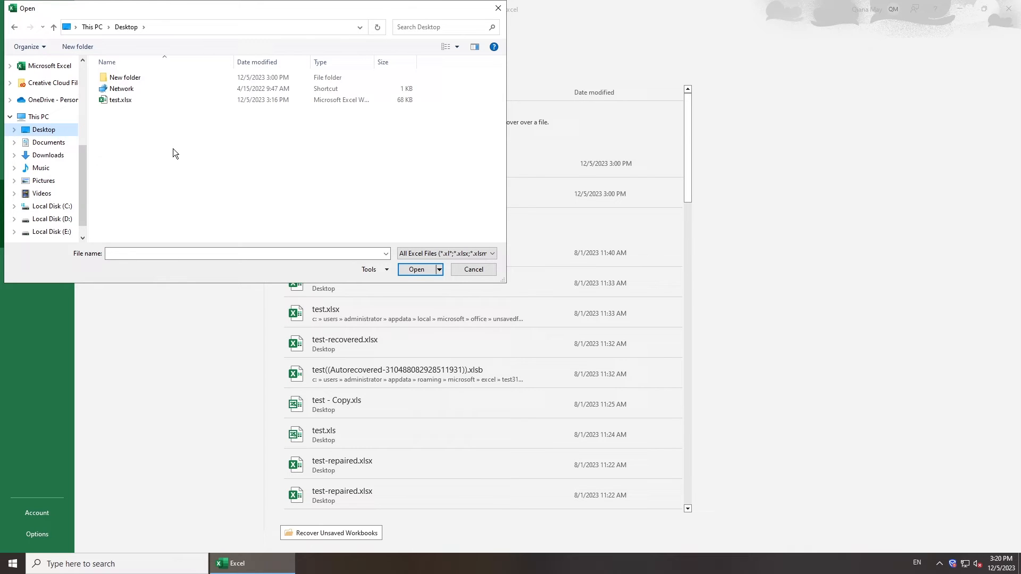
pyautogui.click(120, 100)
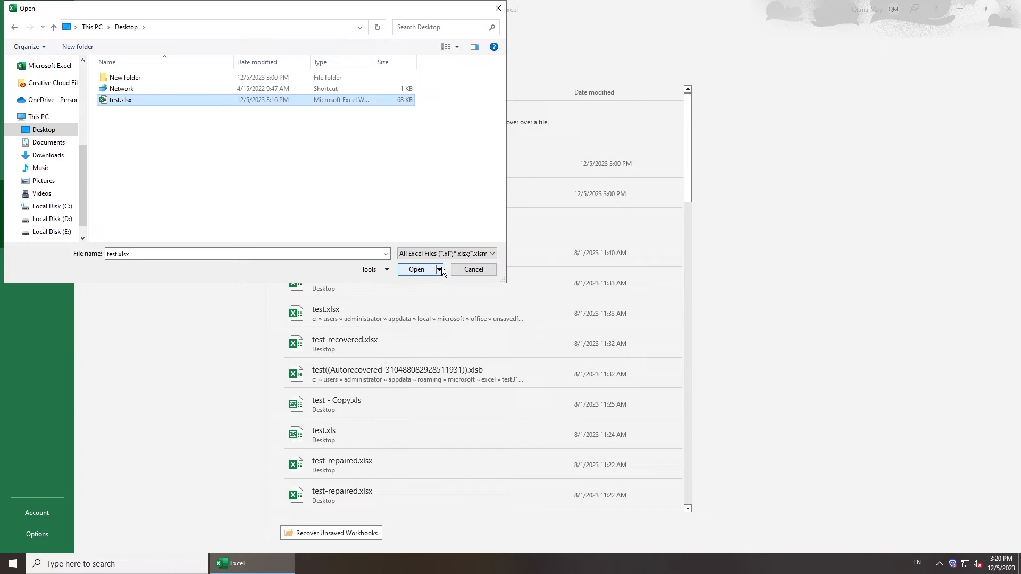
# Run Open and Repair on test.xlsx, choosing Repair to recover as much as possible.
pyautogui.click(439, 269)
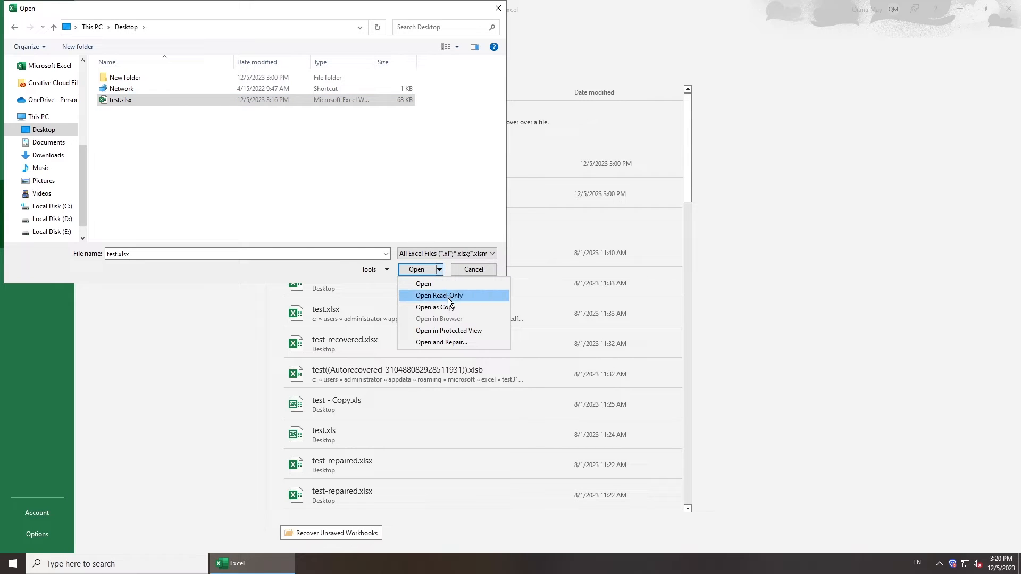
pyautogui.click(442, 342)
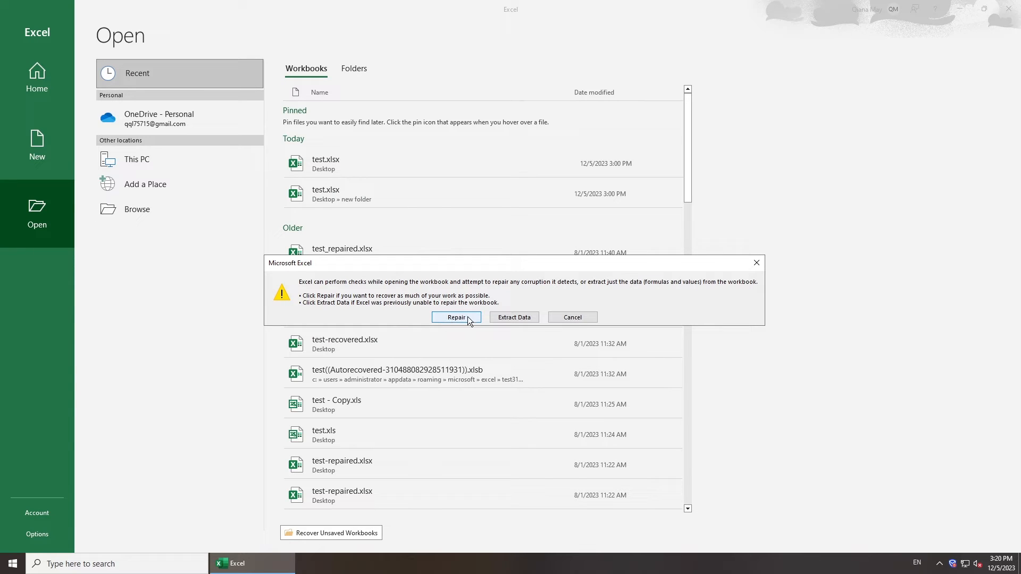
pyautogui.click(456, 317)
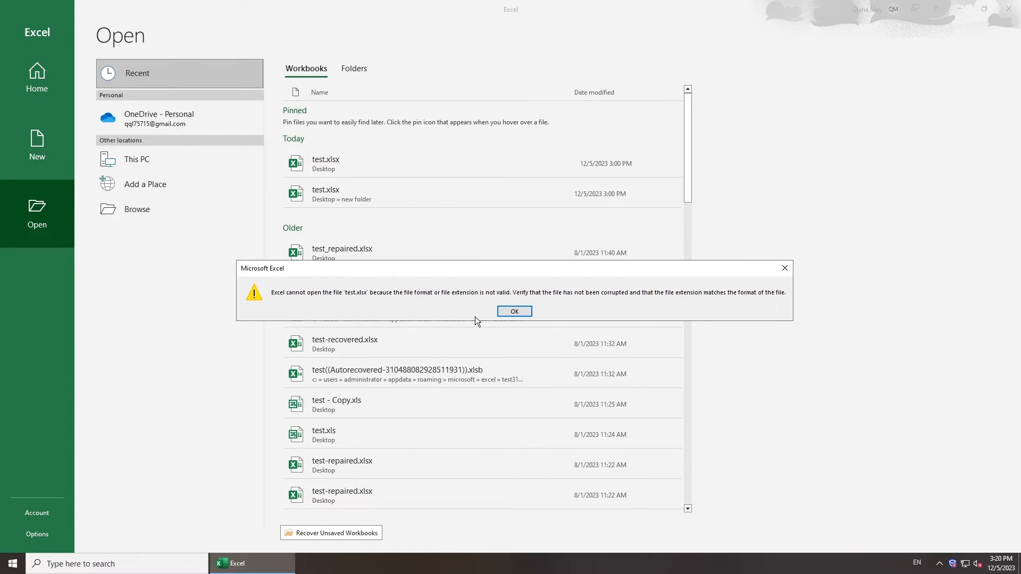
# Dismiss the invalid-format error and look through the 4DDiG Document Repair page.
pyautogui.click(513, 310)
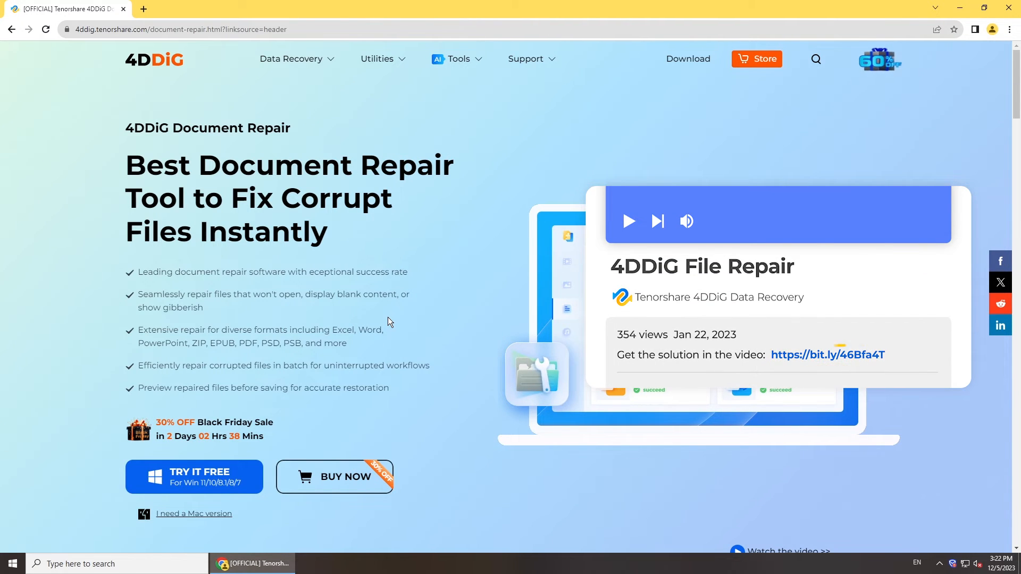
pyautogui.scroll(-3)
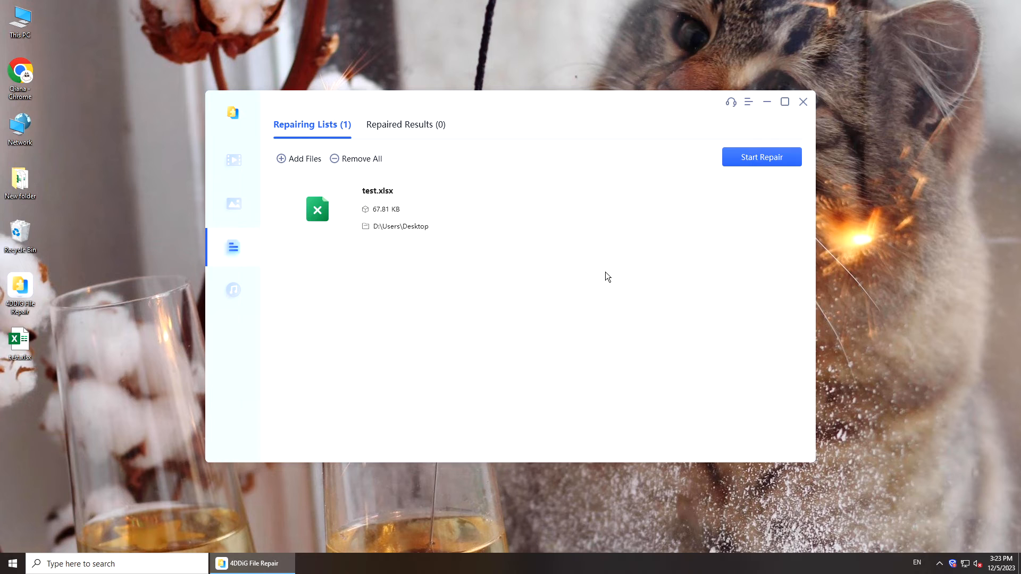
pyautogui.moveTo(795, 162)
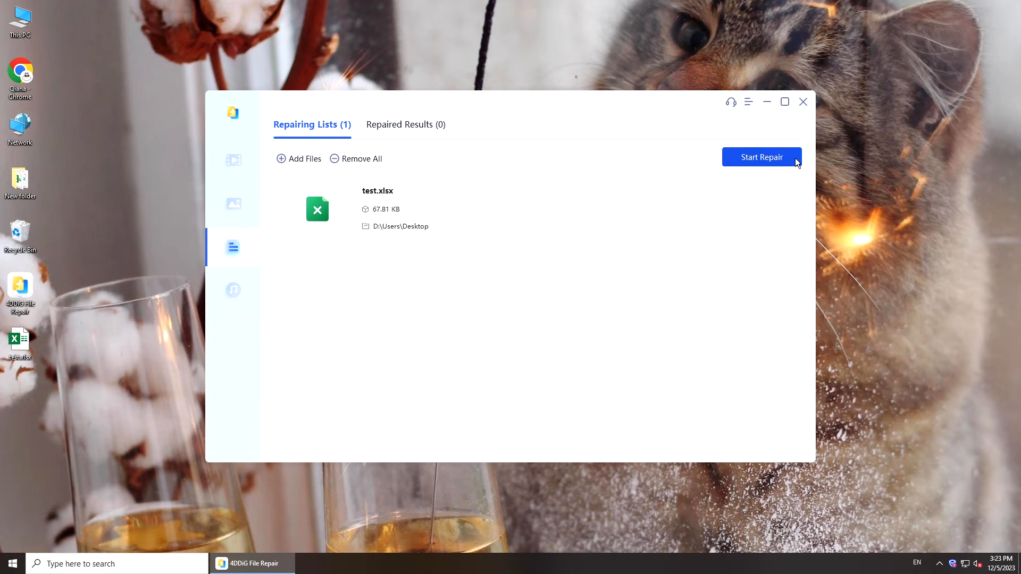
# Repair test.xlsx in 4DDiG File Repair and preview its recovered nutrition table.
pyautogui.click(762, 157)
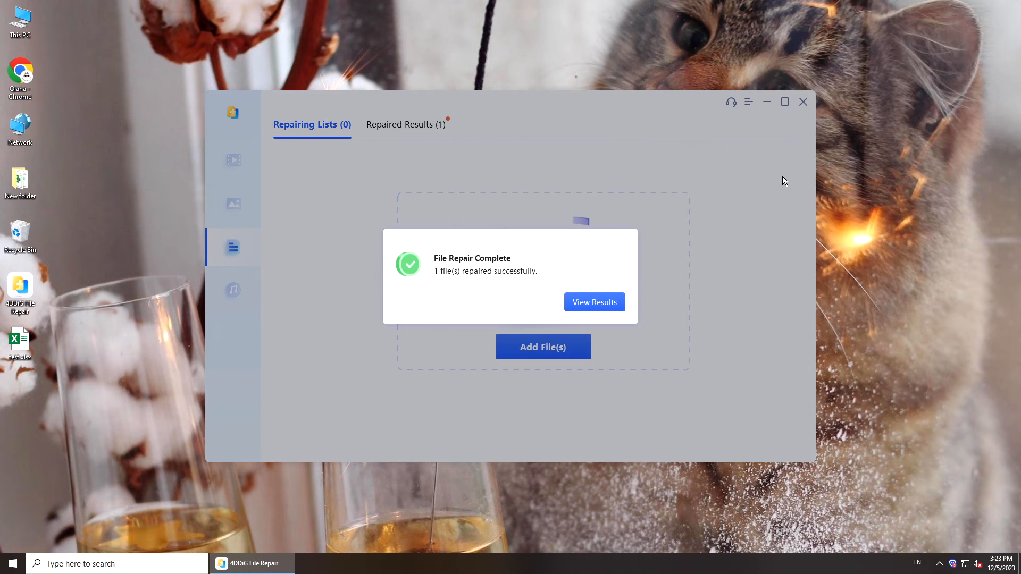
pyautogui.click(593, 301)
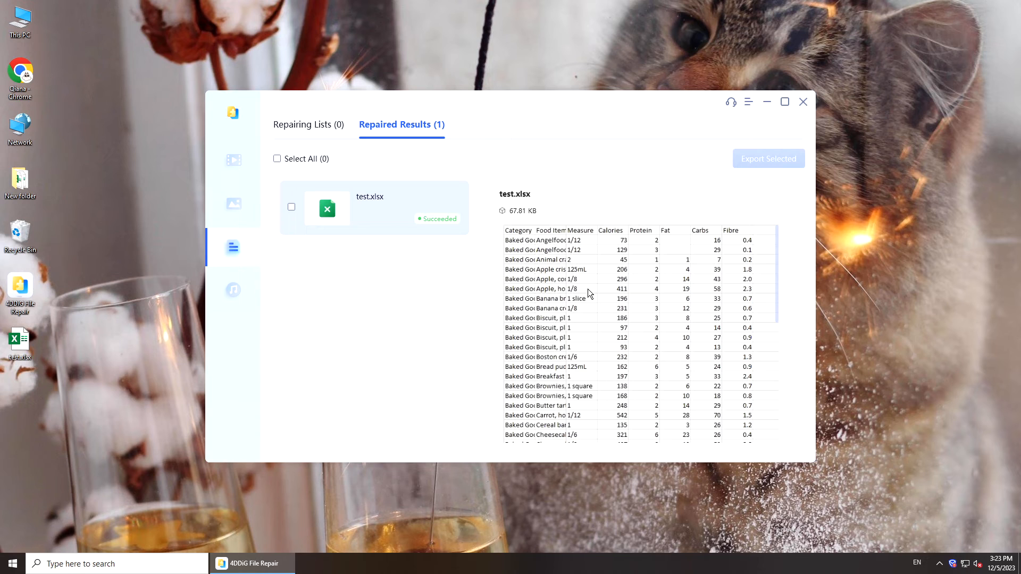
pyautogui.scroll(-3)
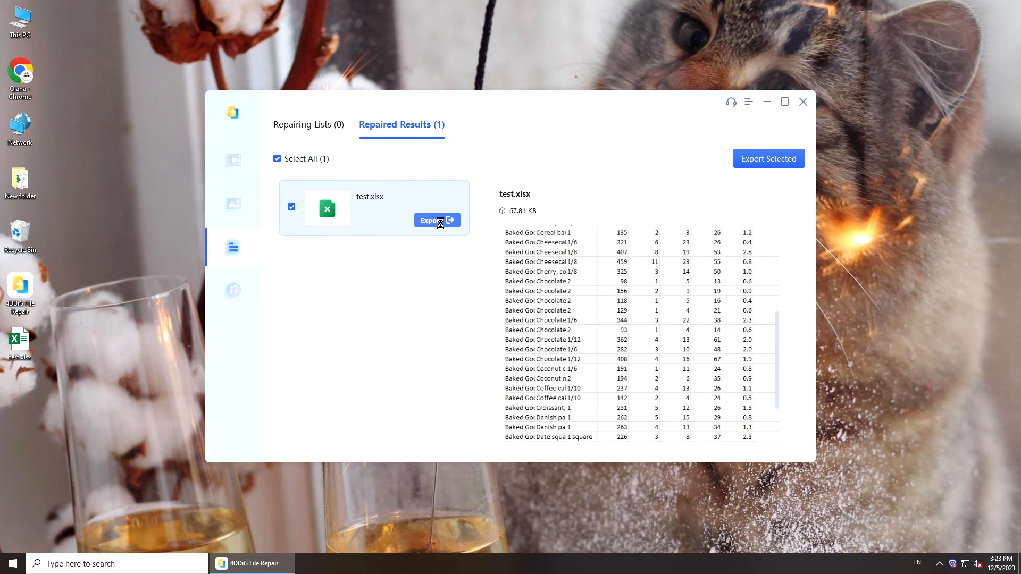
# Export the repaired workbook to the Desktop as test_repaired.xlsx and open it.
pyautogui.click(433, 220)
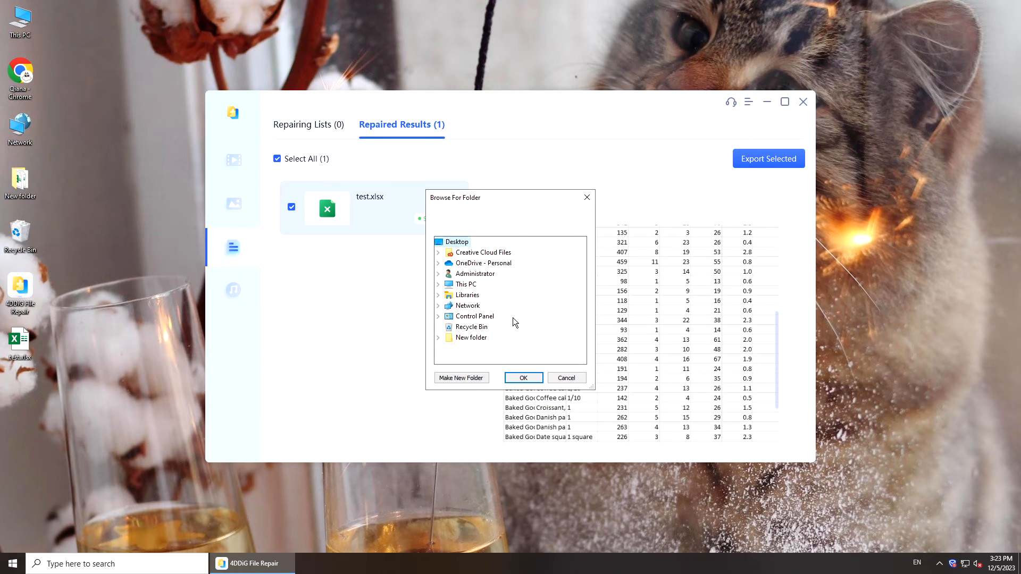
pyautogui.click(523, 378)
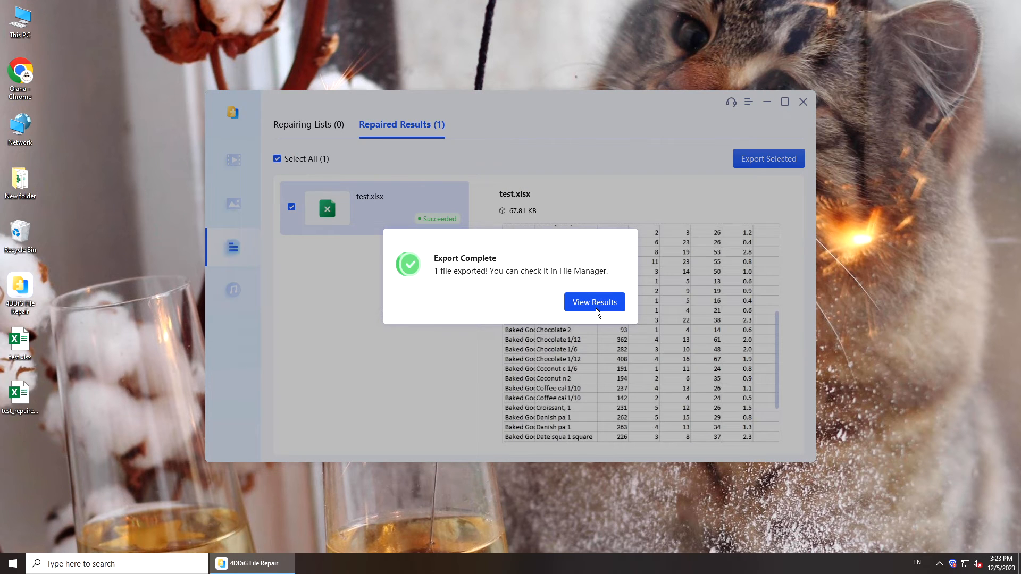
pyautogui.click(593, 301)
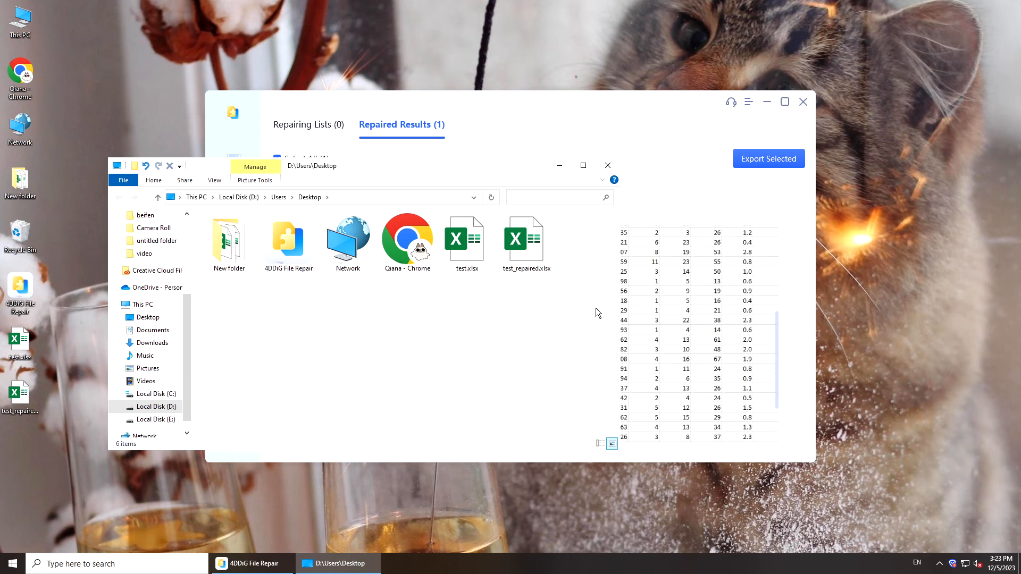
pyautogui.doubleClick(527, 239)
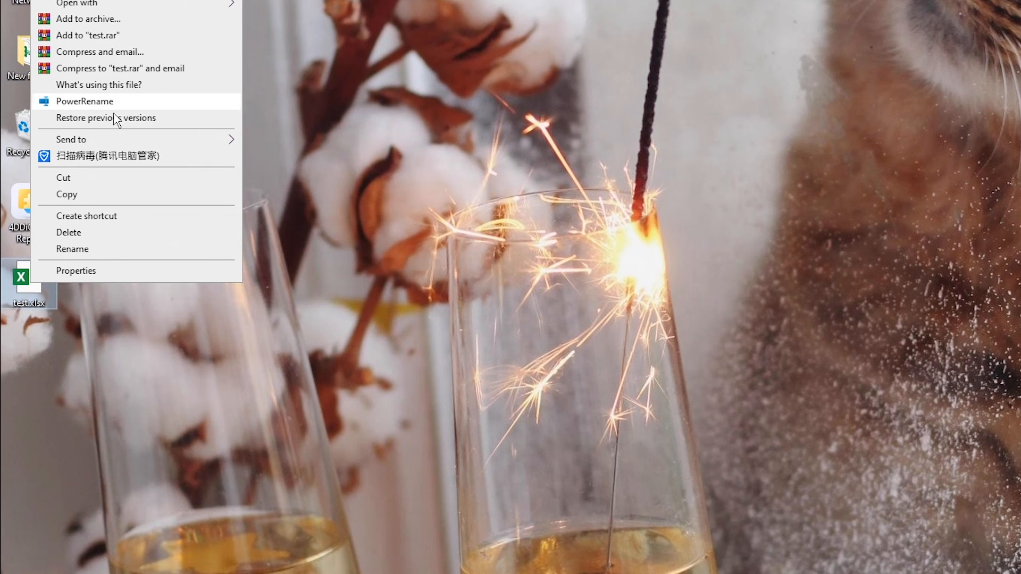
# Restore the 12/5/2023 previous version of test.xlsx into a new 'restored' folder and open it in Excel.
pyautogui.click(107, 118)
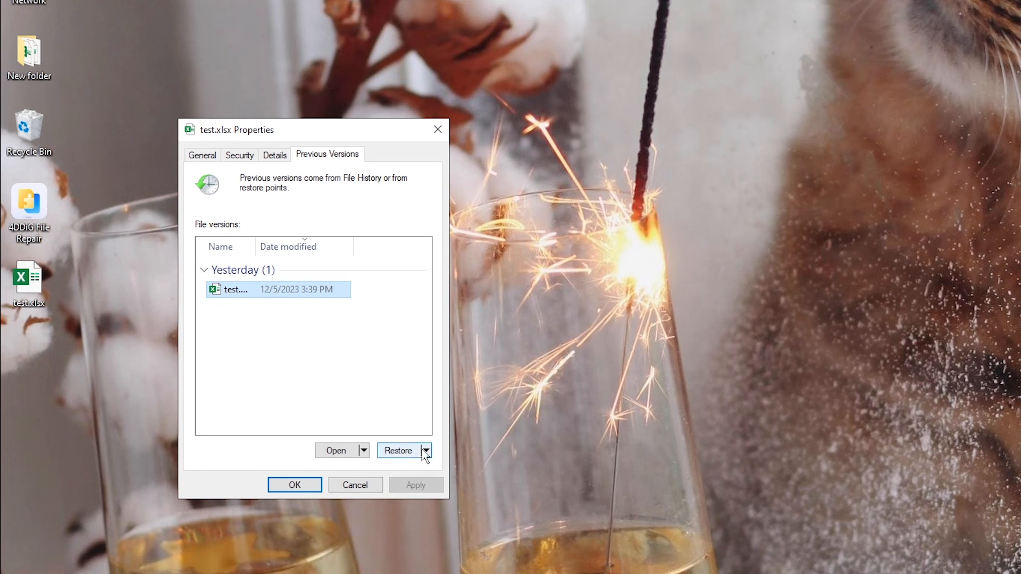
pyautogui.click(427, 450)
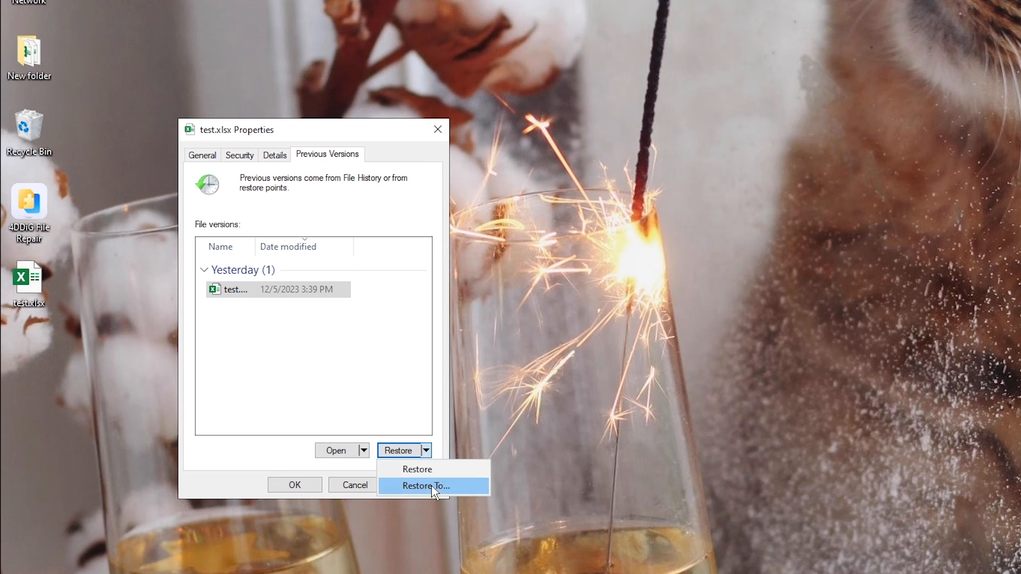
pyautogui.click(424, 486)
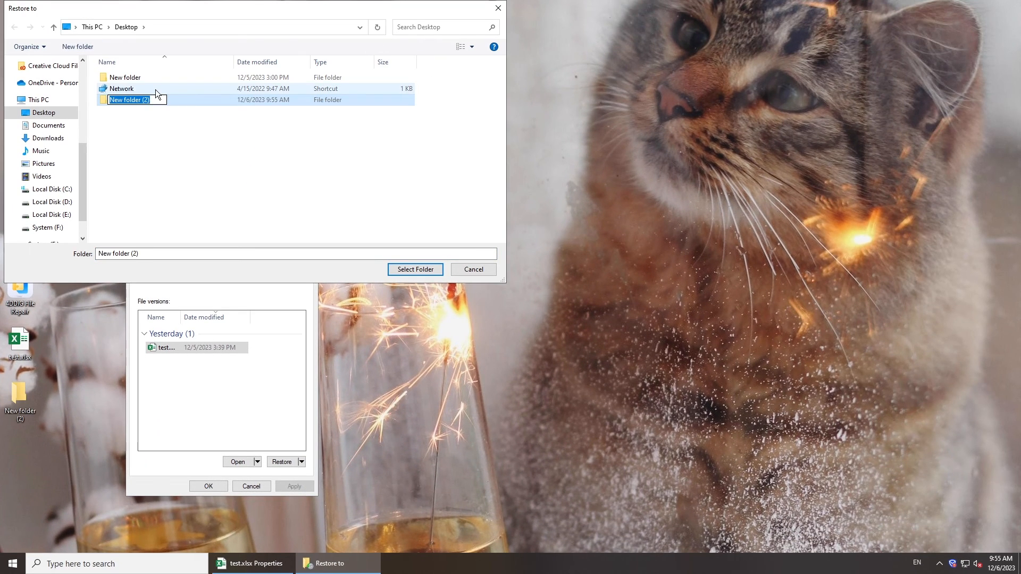
pyautogui.write('res')
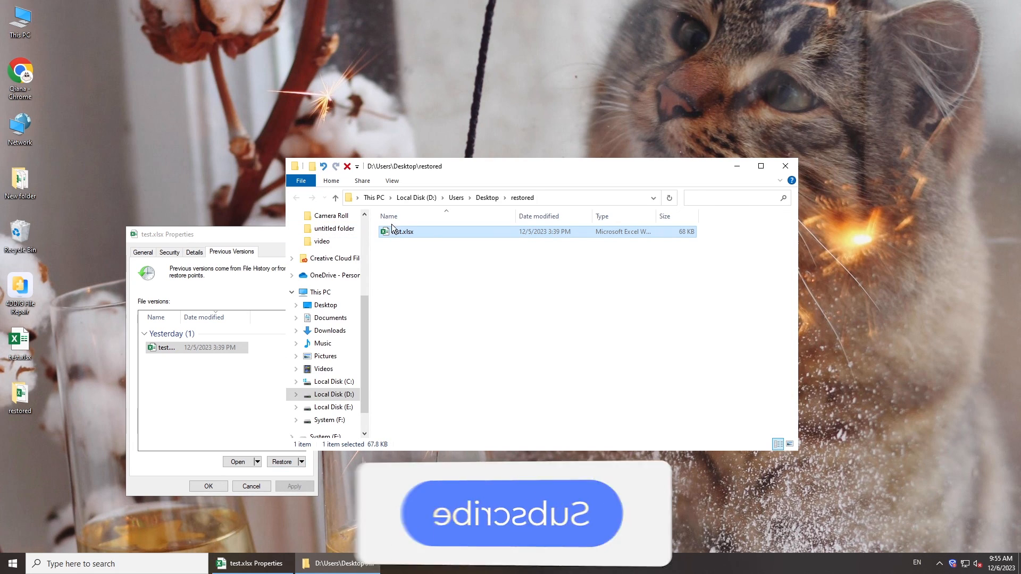
pyautogui.doubleClick(402, 232)
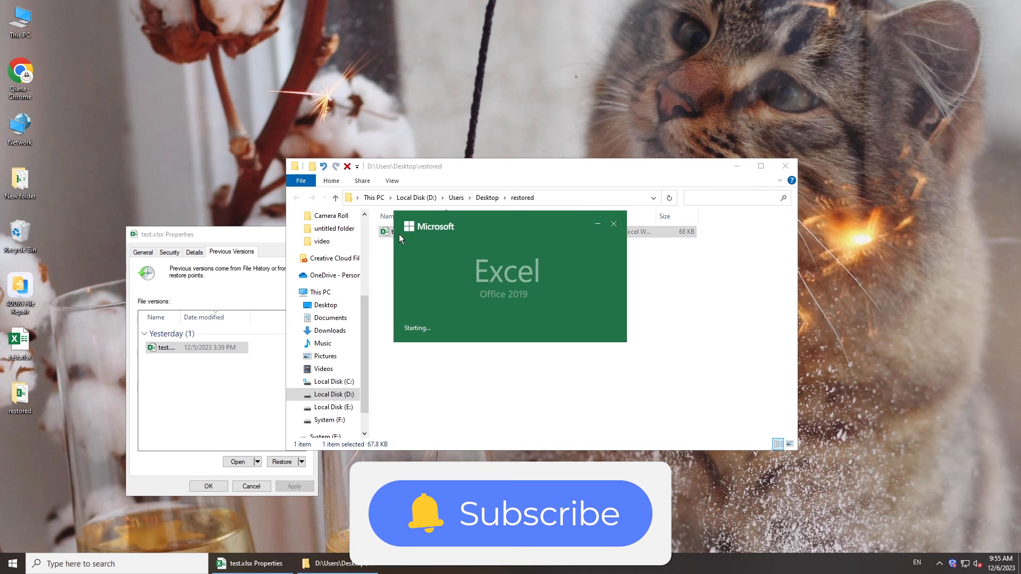